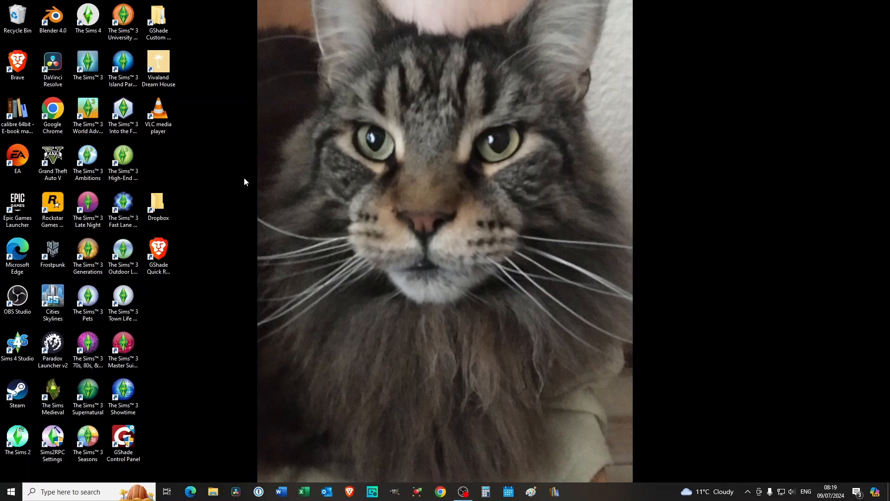
{"action": "mouse_move", "coordinate": [231, 173]}
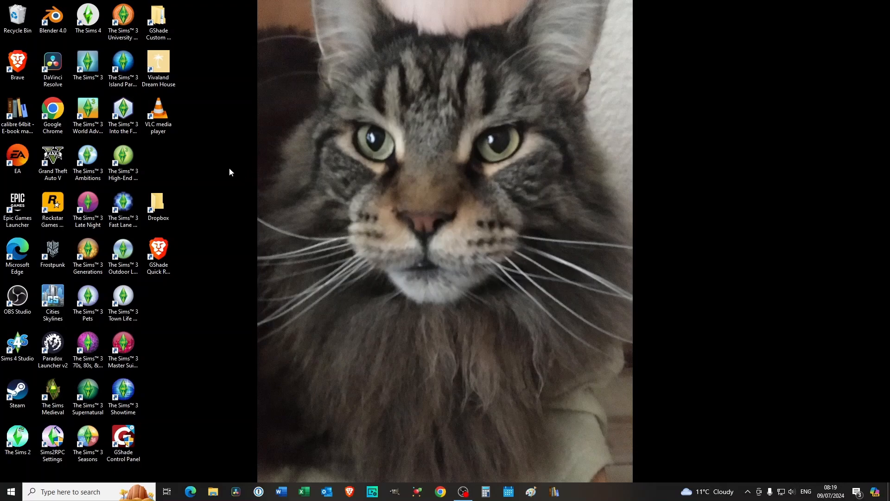
{"action": "mouse_move", "coordinate": [17, 158]}
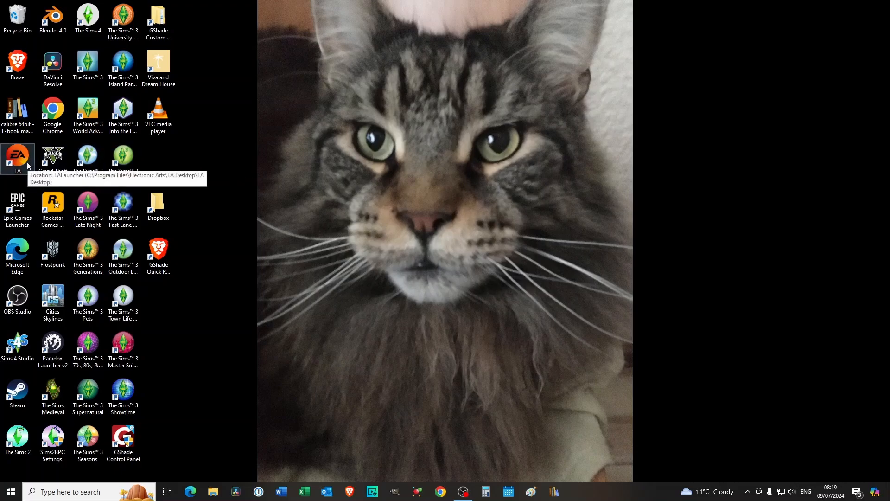
{"action": "mouse_move", "coordinate": [52, 158]}
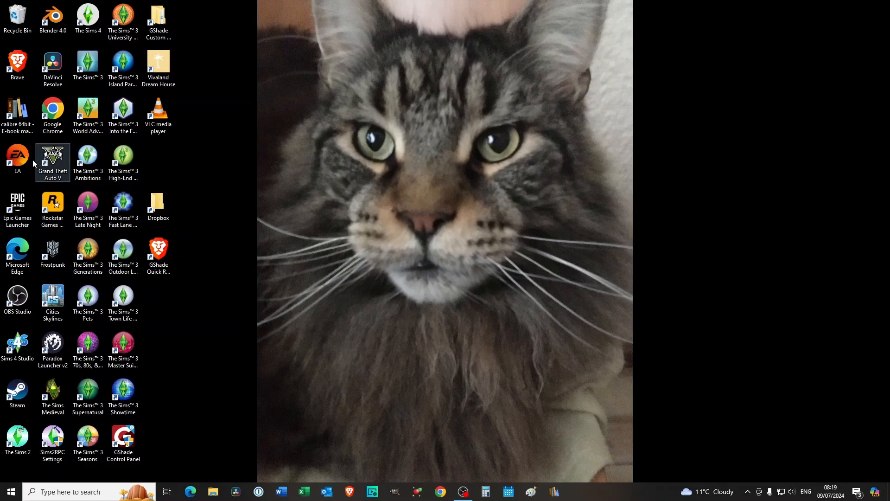
Launch the EA app from the desktop shortcut and let it prepare the game.
{"action": "double_click", "coordinate": [17, 157]}
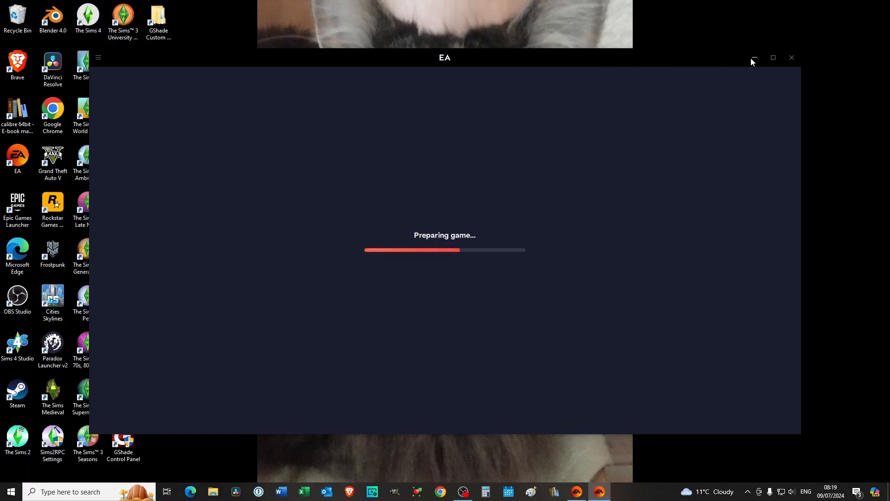
{"action": "mouse_move", "coordinate": [744, 238]}
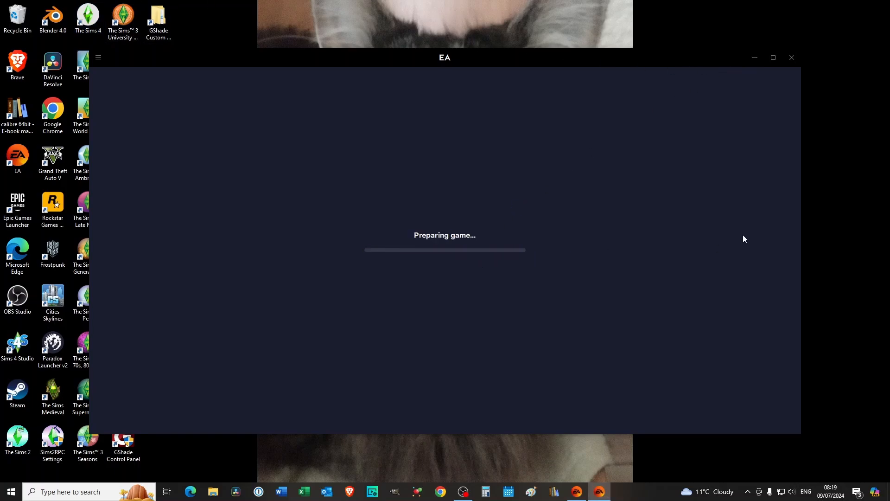
{"action": "mouse_move", "coordinate": [444, 251]}
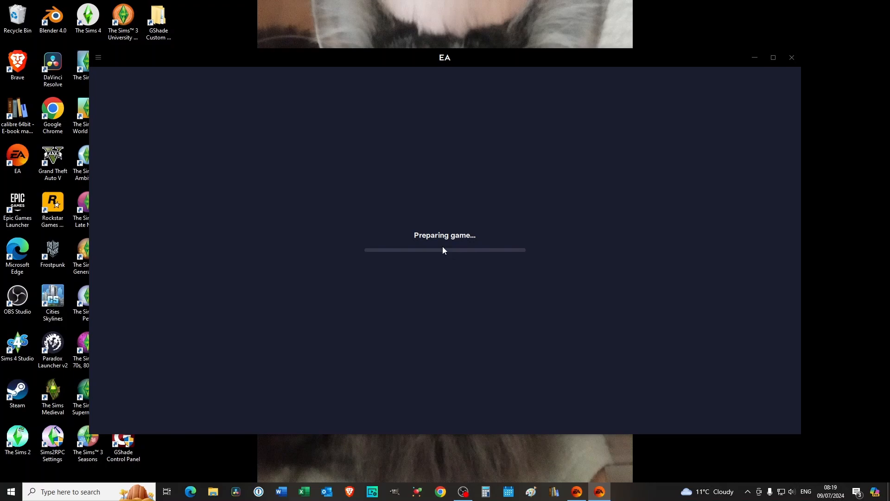
{"action": "mouse_move", "coordinate": [447, 249]}
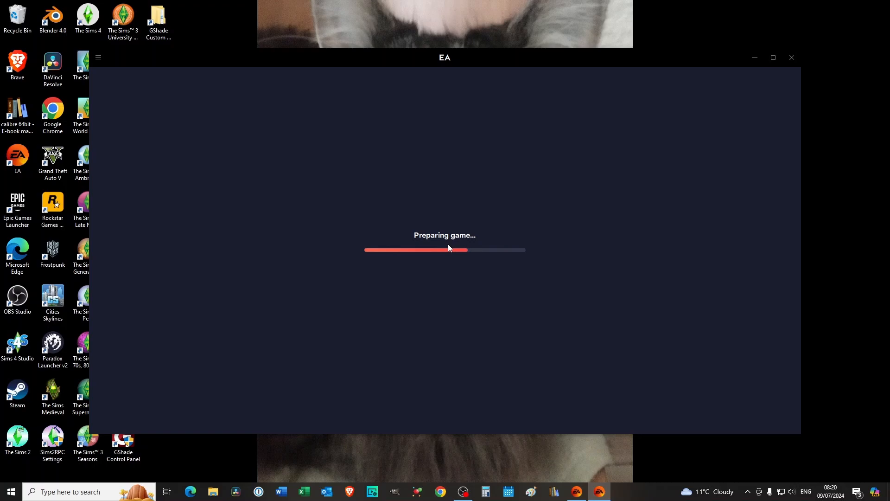
{"action": "mouse_move", "coordinate": [558, 466]}
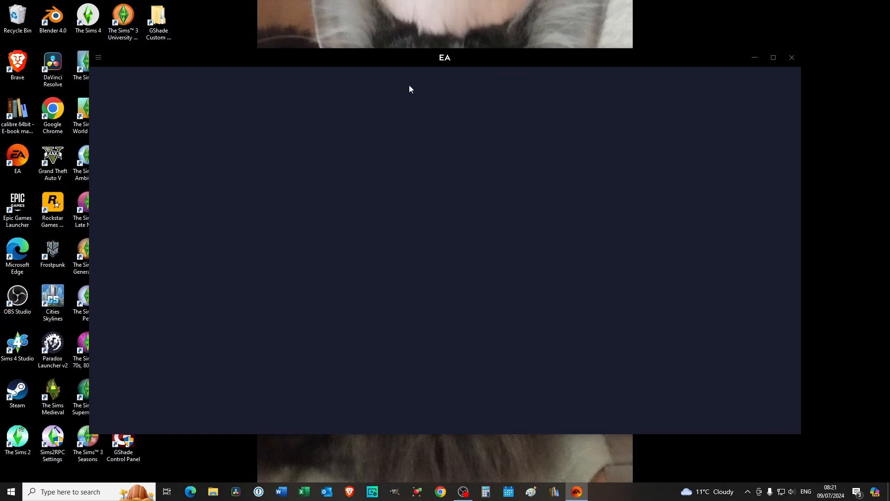
{"action": "mouse_move", "coordinate": [413, 77]}
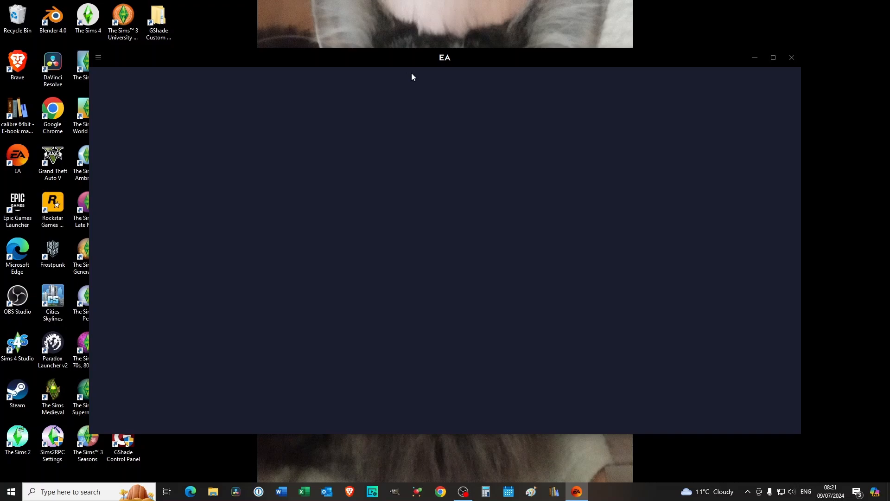
{"action": "mouse_move", "coordinate": [707, 203]}
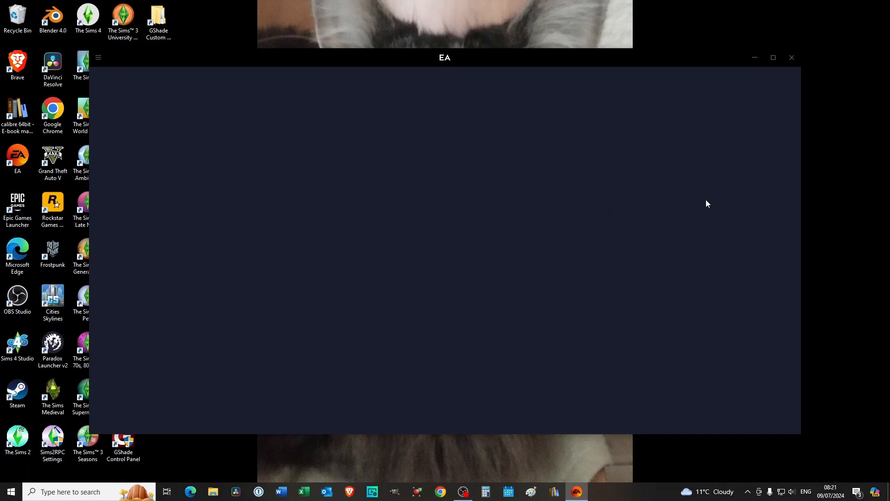
Restart the EA app from the hamburger menu's Help > Restart app option.
{"action": "left_click", "coordinate": [97, 58]}
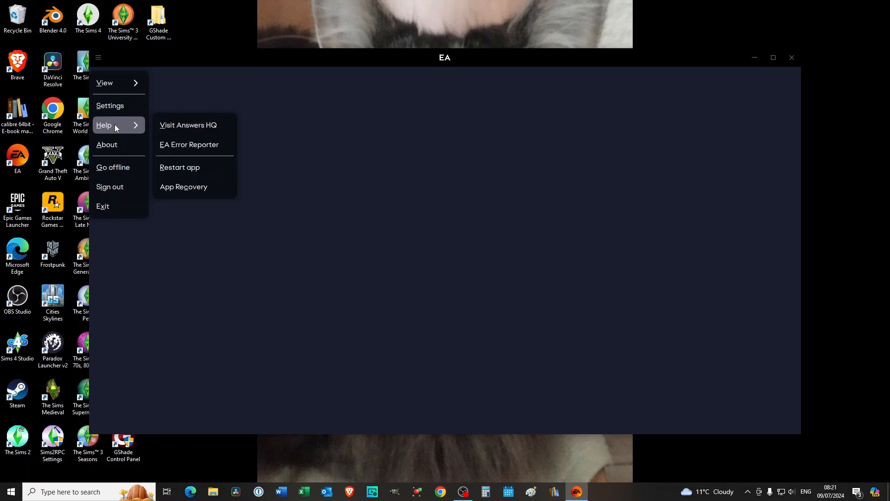
{"action": "mouse_move", "coordinate": [194, 167]}
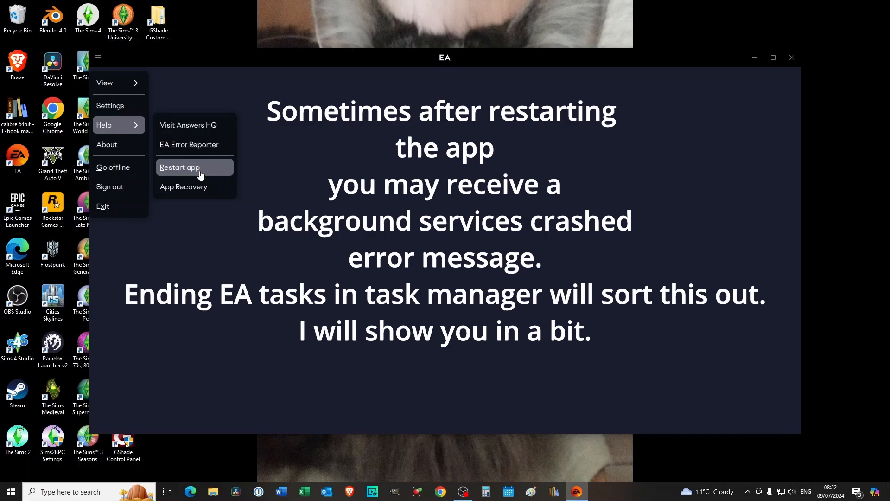
{"action": "left_click", "coordinate": [184, 186]}
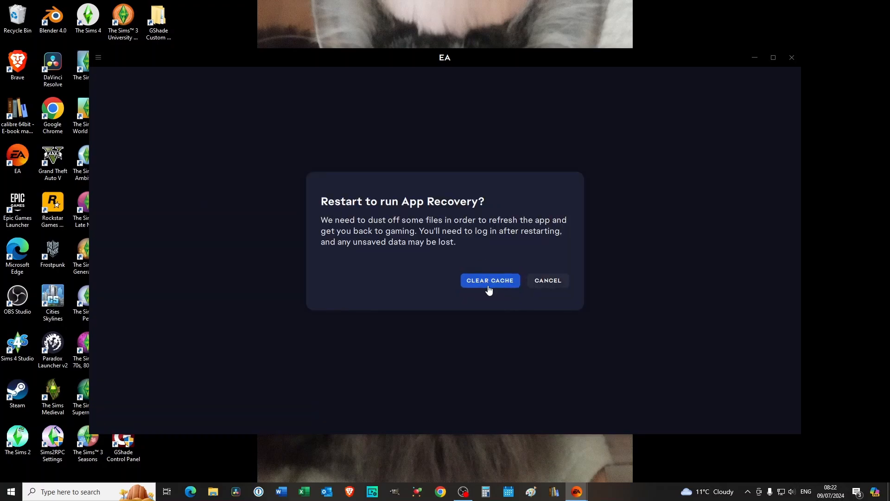
{"action": "mouse_move", "coordinate": [414, 267]}
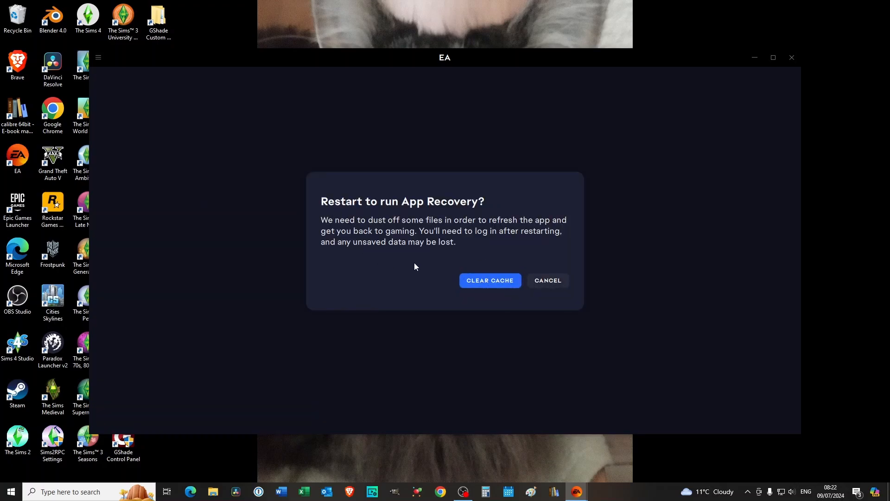
{"action": "mouse_move", "coordinate": [490, 280]}
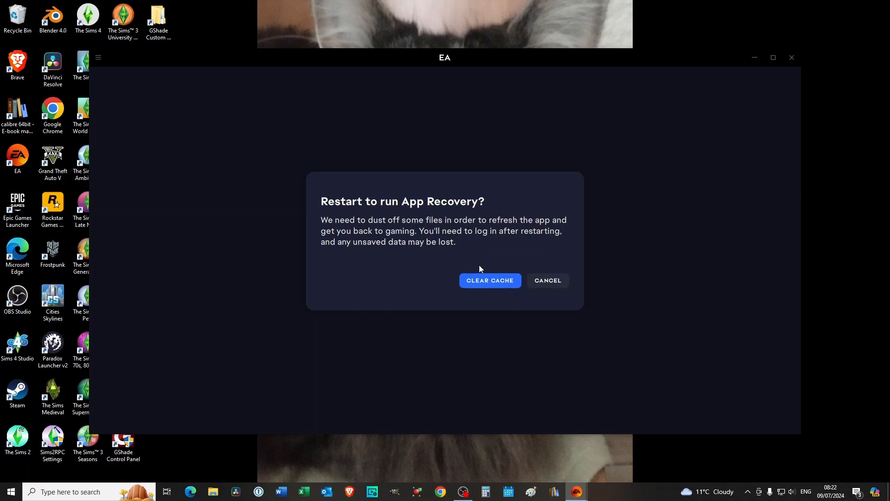
Choose CLEAR CACHE in the 'Restart to run App Recovery?' dialog.
{"action": "left_click", "coordinate": [490, 280]}
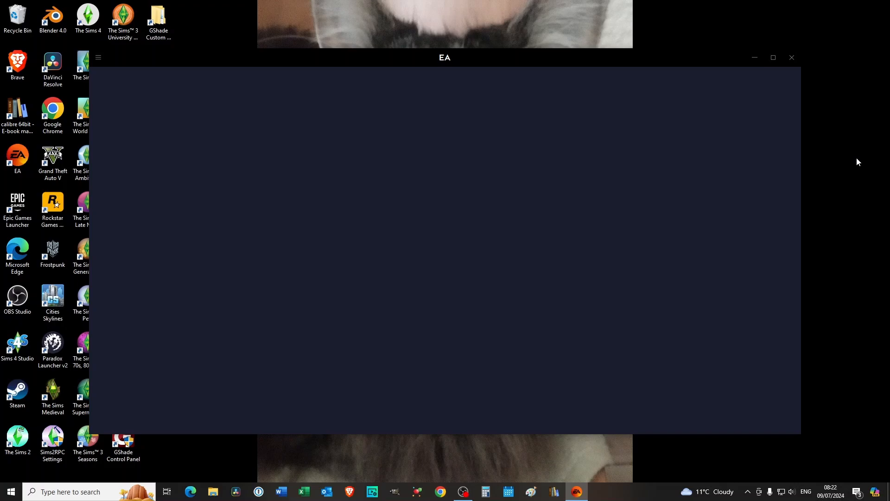
{"action": "mouse_move", "coordinate": [812, 85]}
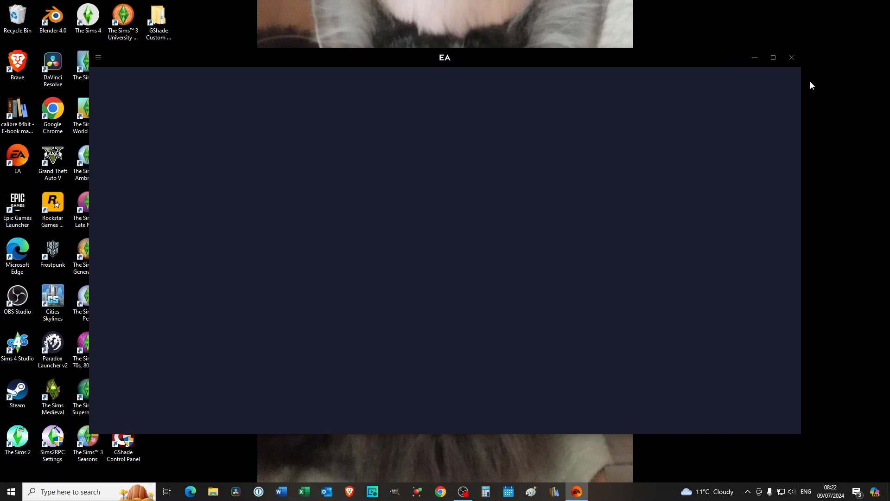
Close the EA app window and bring up Task Manager via Ctrl+Alt+Delete.
{"action": "left_click", "coordinate": [791, 57]}
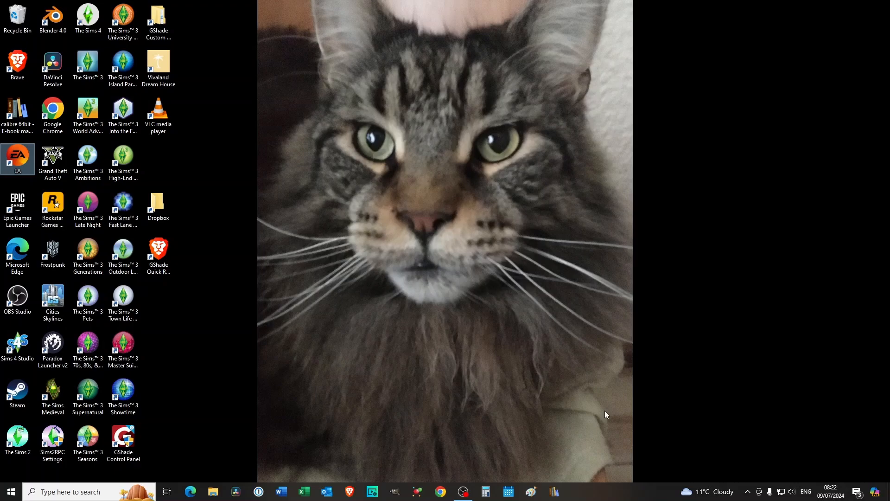
{"action": "key", "text": "ctrl+alt+delete"}
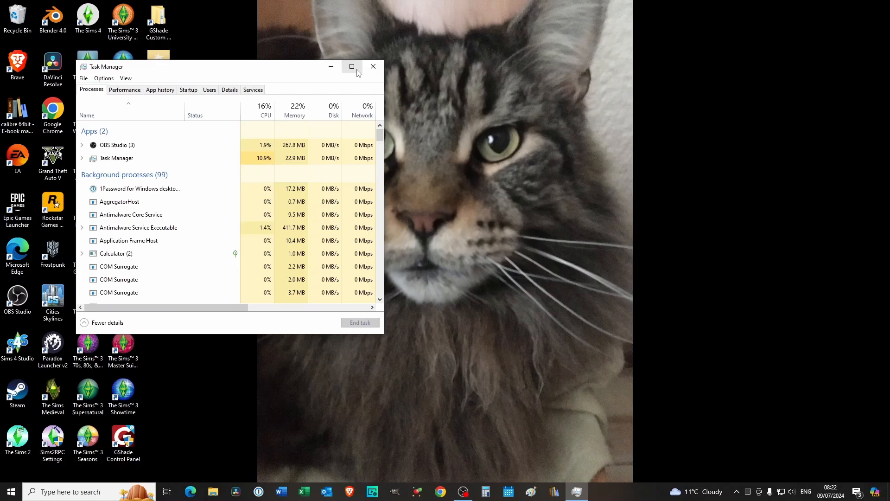
Maximize Task Manager and scroll the process list toward the EA background processes.
{"action": "left_click", "coordinate": [352, 66]}
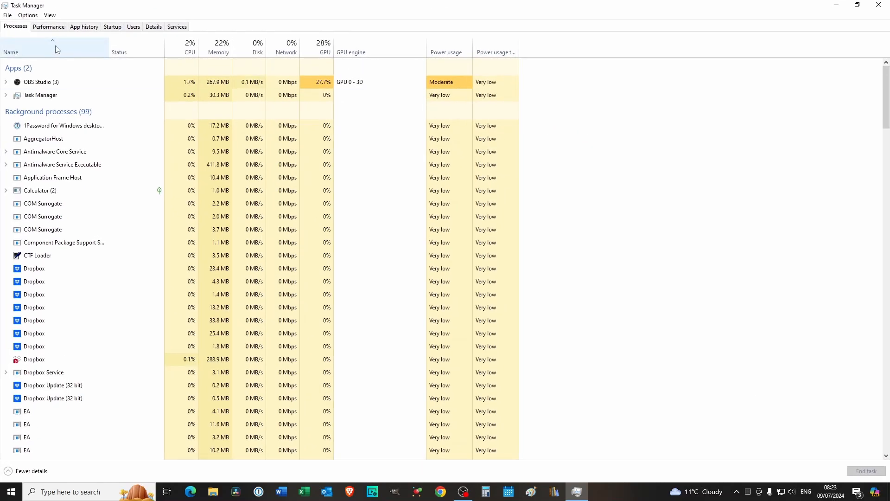
{"action": "scroll", "scroll_direction": "down", "scroll_amount": 3}
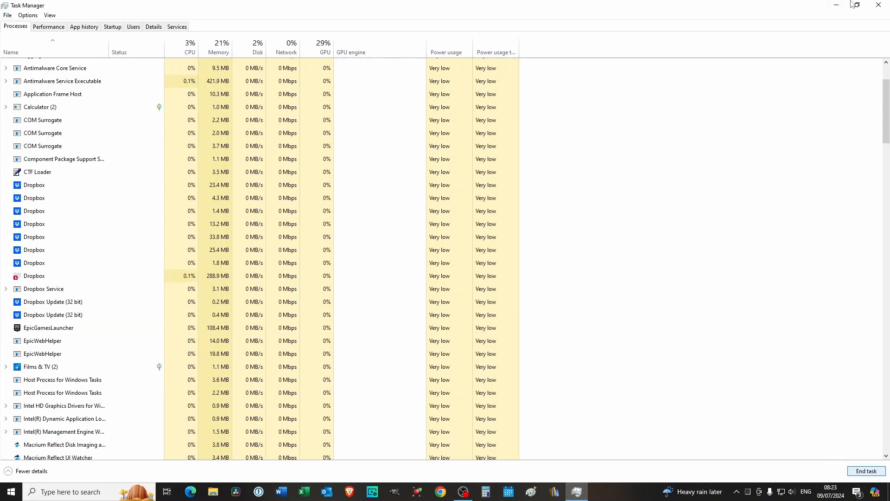
{"action": "mouse_move", "coordinate": [882, 5]}
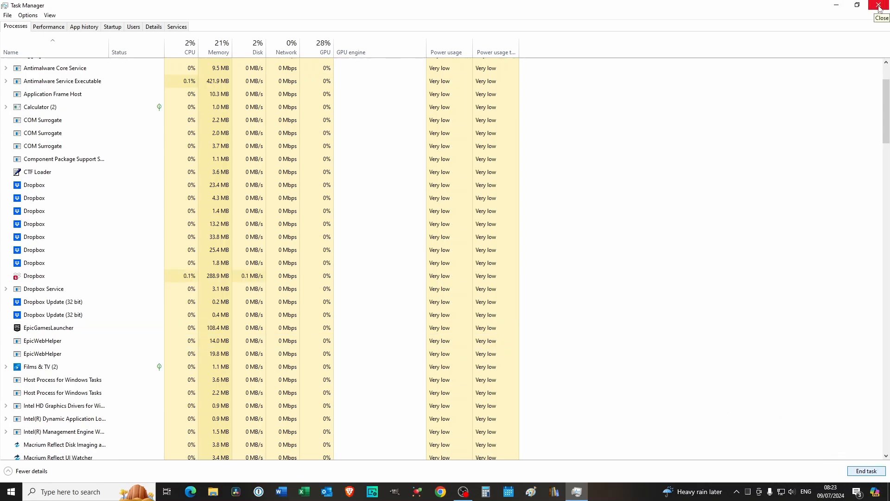
Close Task Manager and relaunch the EA app so it signs in to its Home page.
{"action": "left_click", "coordinate": [884, 5]}
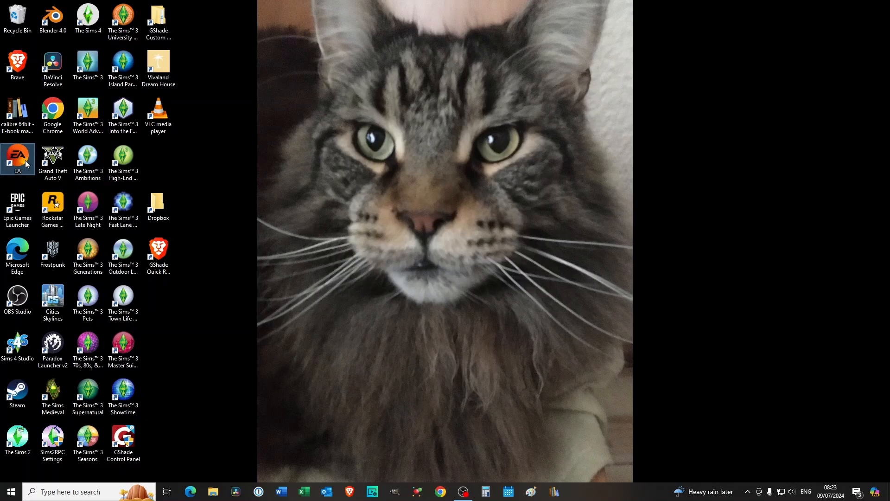
{"action": "double_click", "coordinate": [18, 157]}
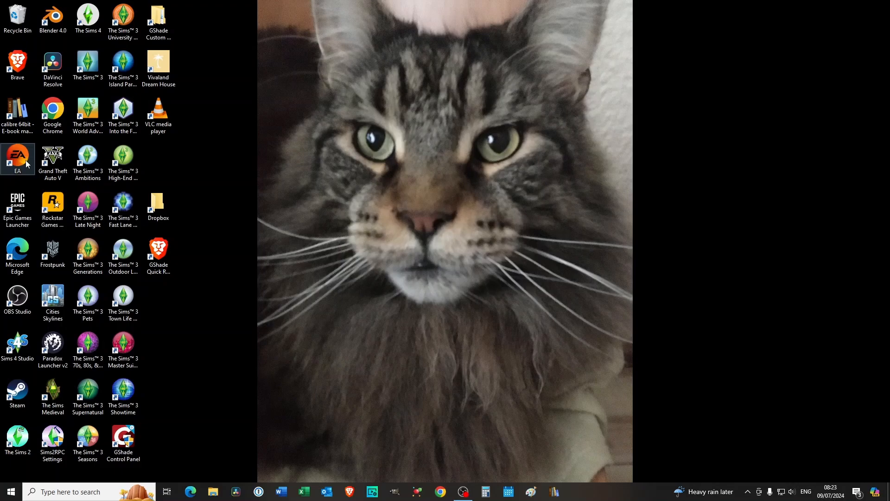
{"action": "double_click", "coordinate": [16, 158]}
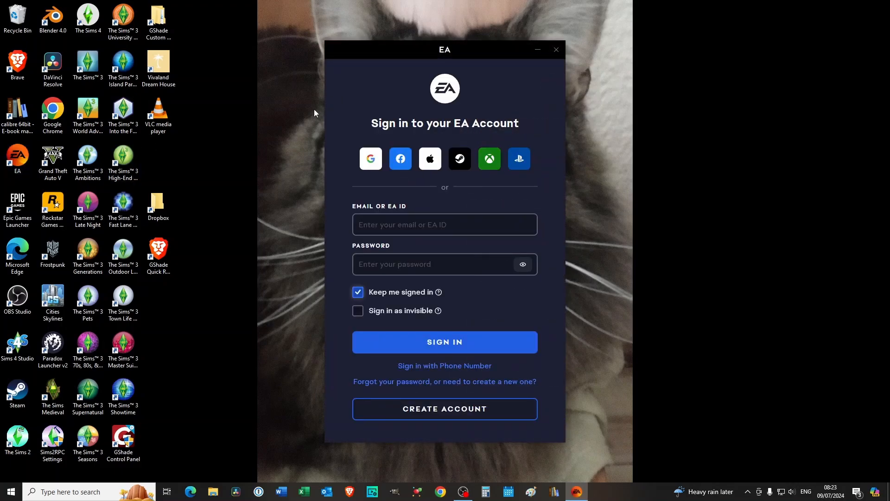
{"action": "mouse_move", "coordinate": [337, 173]}
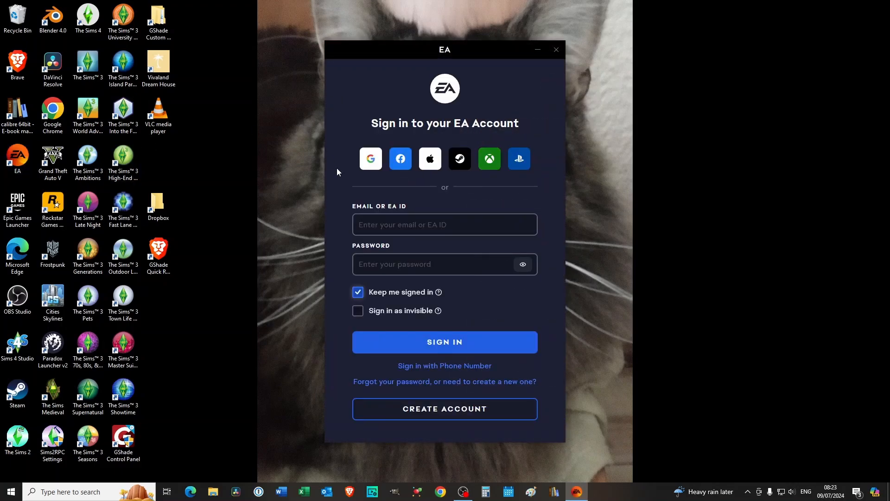
{"action": "left_click", "coordinate": [445, 342]}
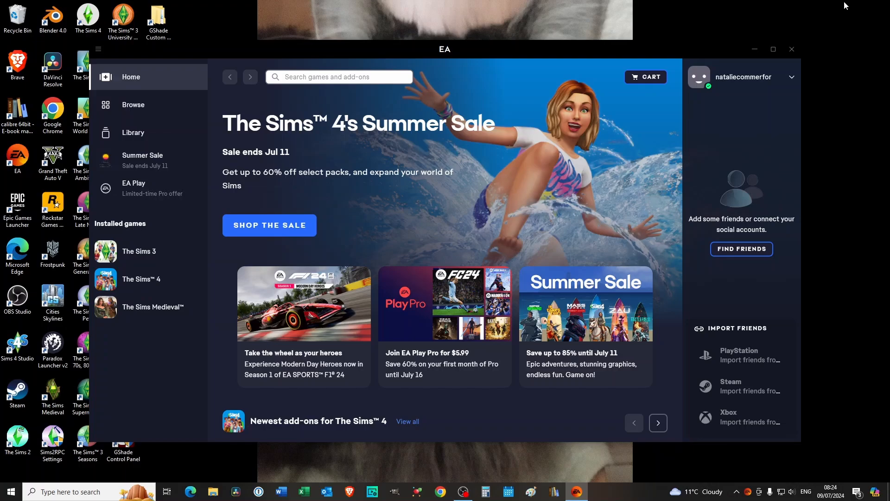
{"action": "mouse_move", "coordinate": [511, 13]}
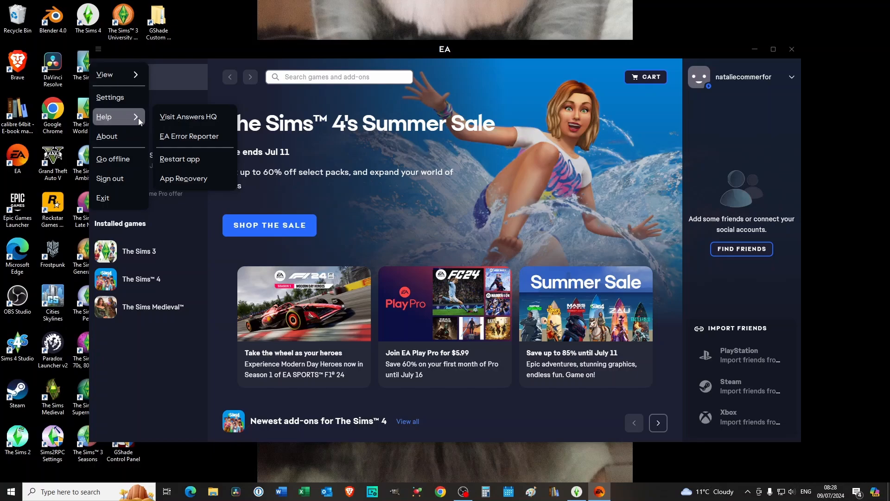
{"action": "mouse_move", "coordinate": [211, 162]}
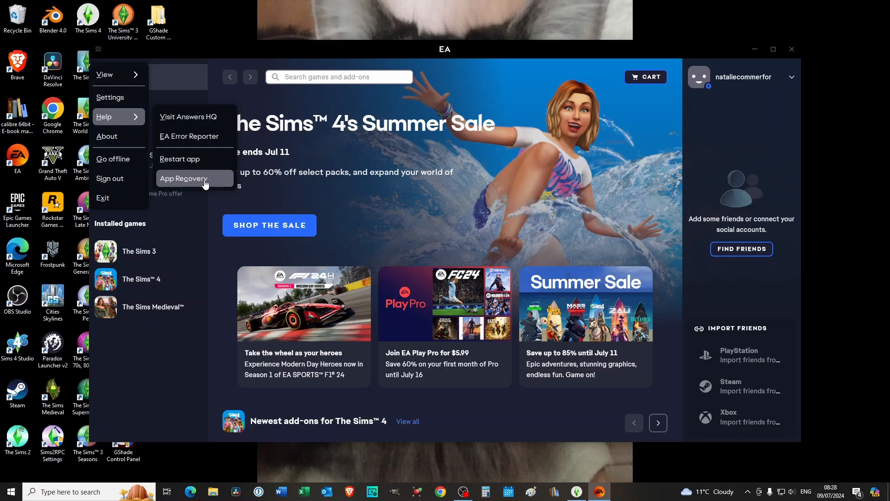
{"action": "mouse_move", "coordinate": [822, 42]}
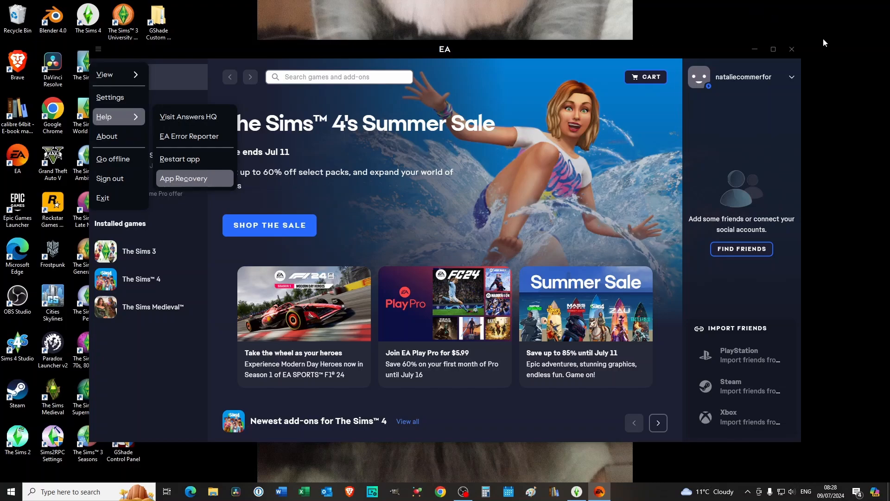
{"action": "mouse_move", "coordinate": [803, 35]}
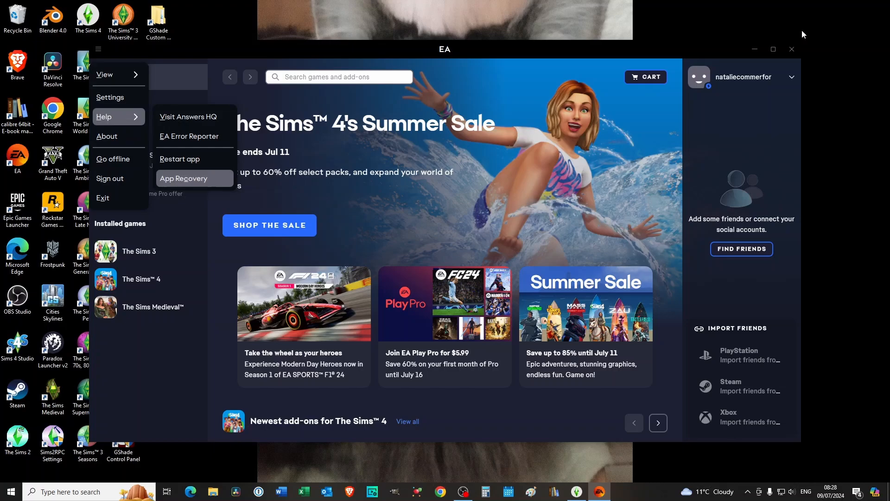
{"action": "mouse_move", "coordinate": [745, 36]}
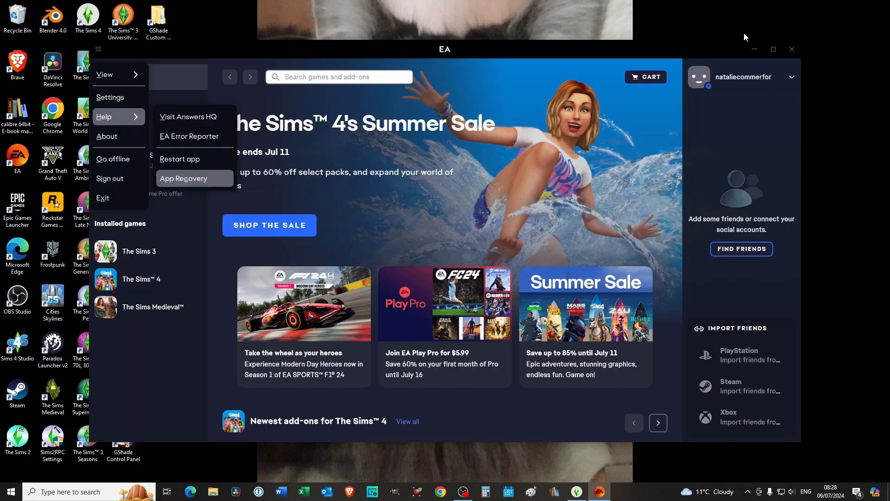
{"action": "mouse_move", "coordinate": [751, 37]}
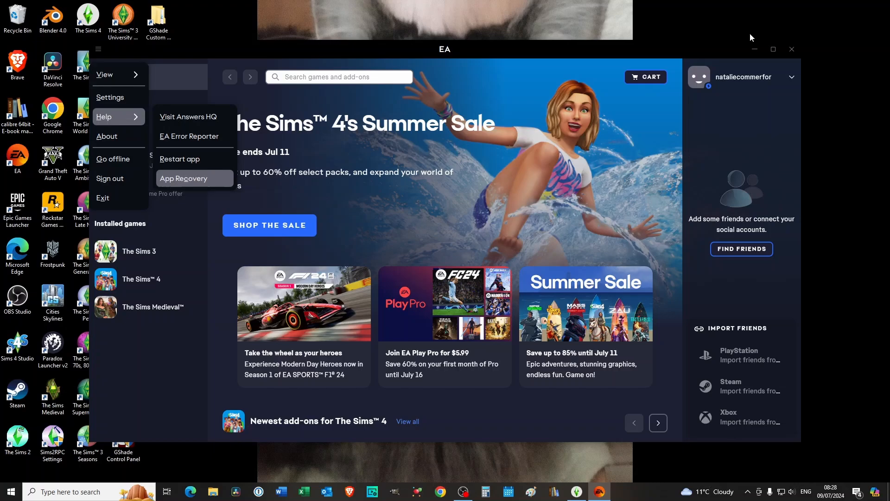
{"action": "mouse_move", "coordinate": [687, 73]}
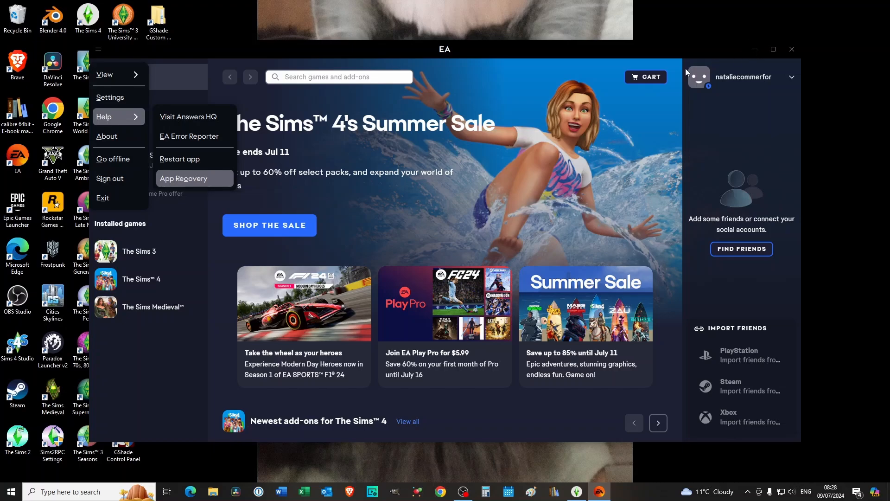
{"action": "mouse_move", "coordinate": [317, 434]}
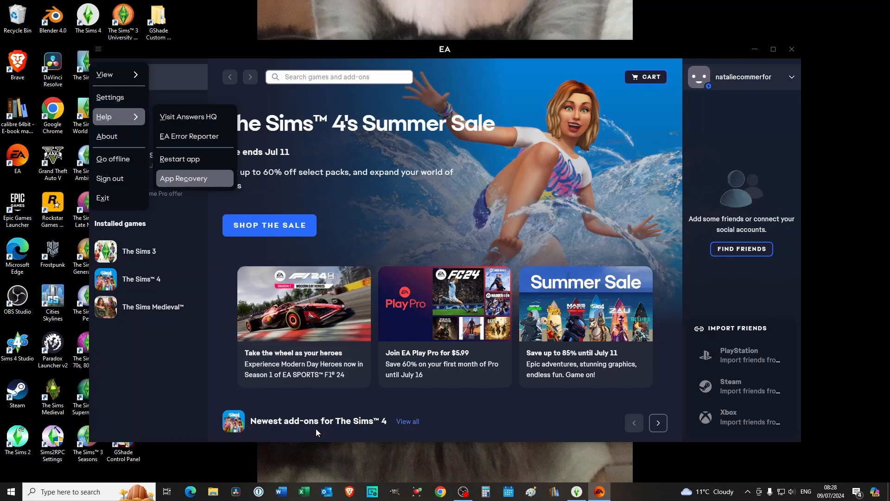
Open File Explorer to the Downloads folder with the EAappInstaller files.
{"action": "left_click", "coordinate": [213, 492]}
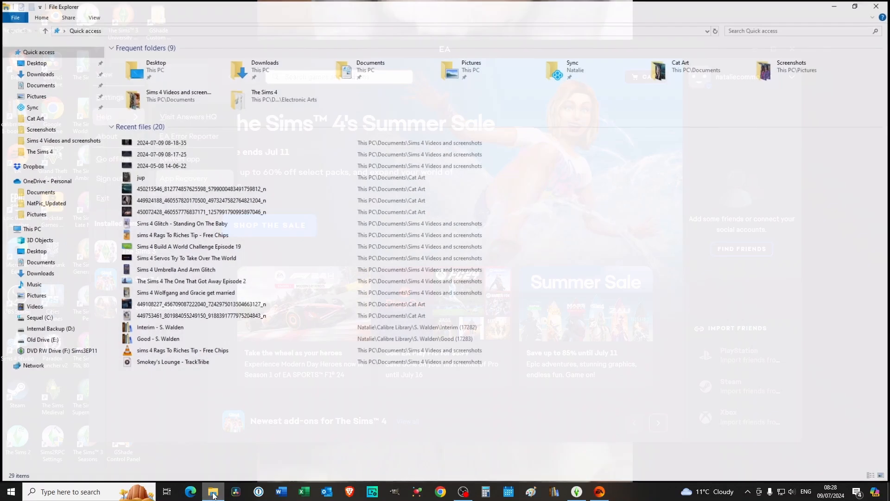
{"action": "left_click", "coordinate": [38, 73]}
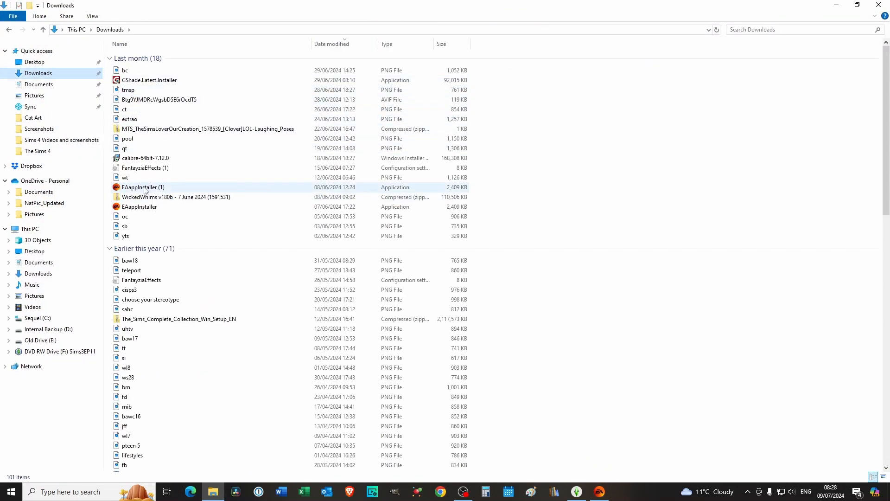
Run EAappInstaller (1) and choose Repair in the 'already installed' dialog.
{"action": "double_click", "coordinate": [143, 186]}
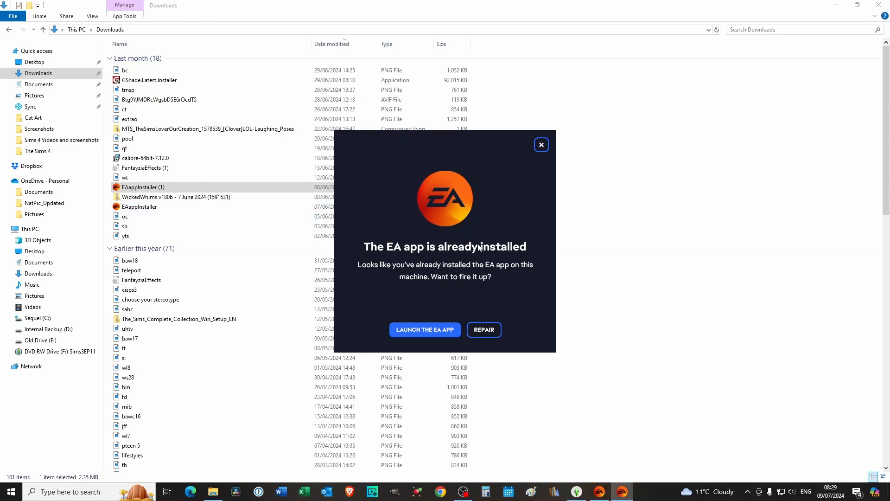
{"action": "mouse_move", "coordinate": [483, 329]}
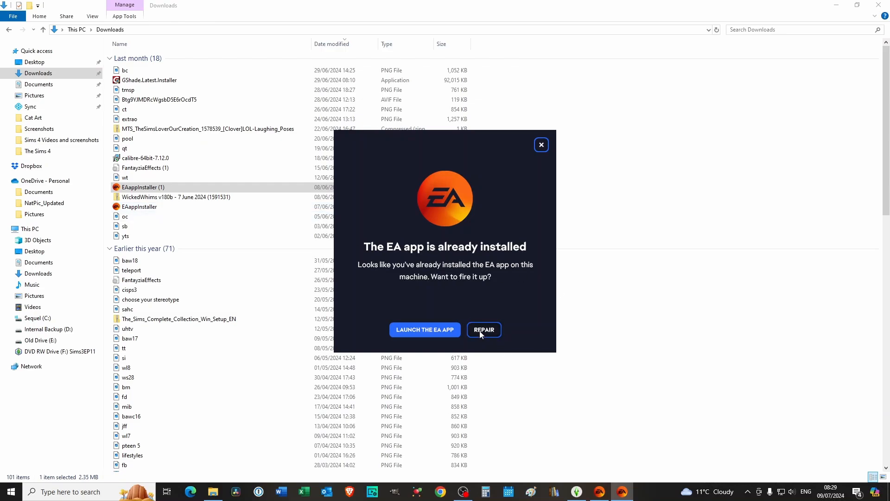
{"action": "mouse_move", "coordinate": [605, 348]}
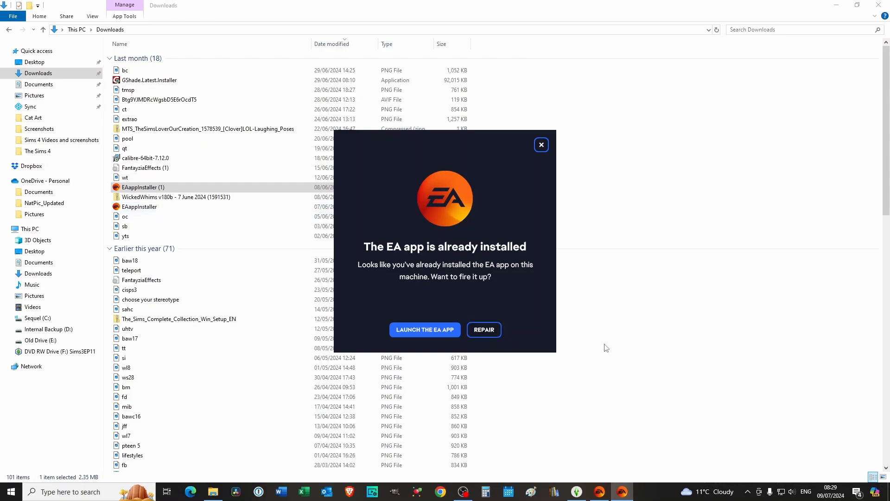
{"action": "left_click", "coordinate": [424, 329]}
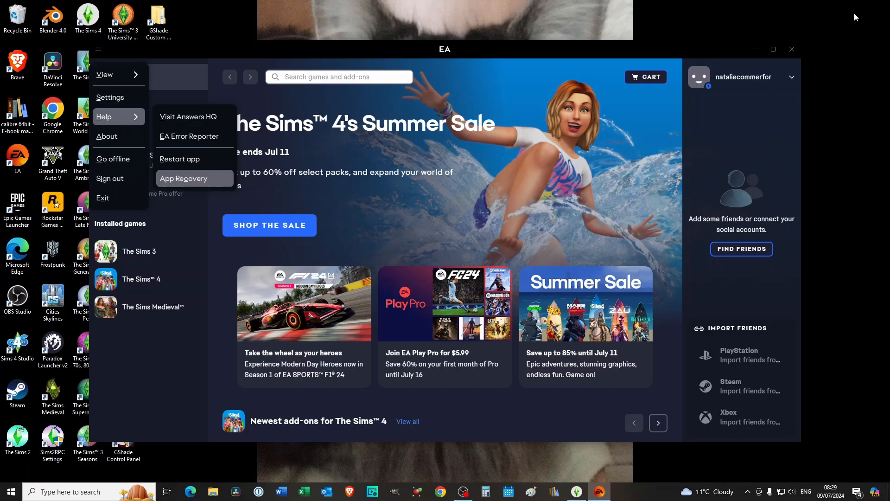
{"action": "mouse_move", "coordinate": [153, 64]}
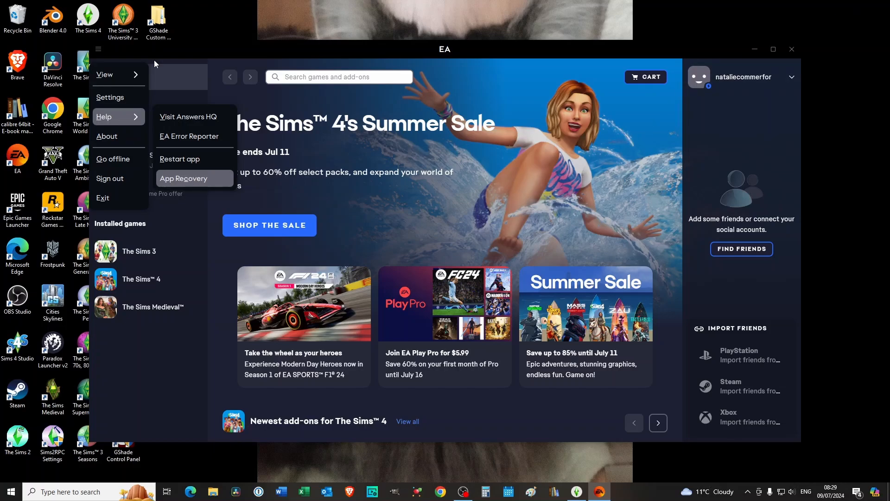
{"action": "mouse_move", "coordinate": [97, 56]}
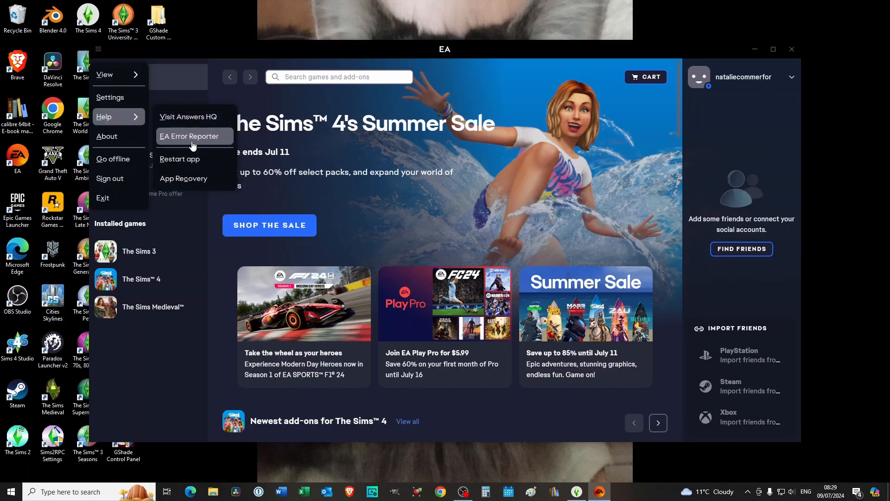
{"action": "mouse_move", "coordinate": [189, 117]}
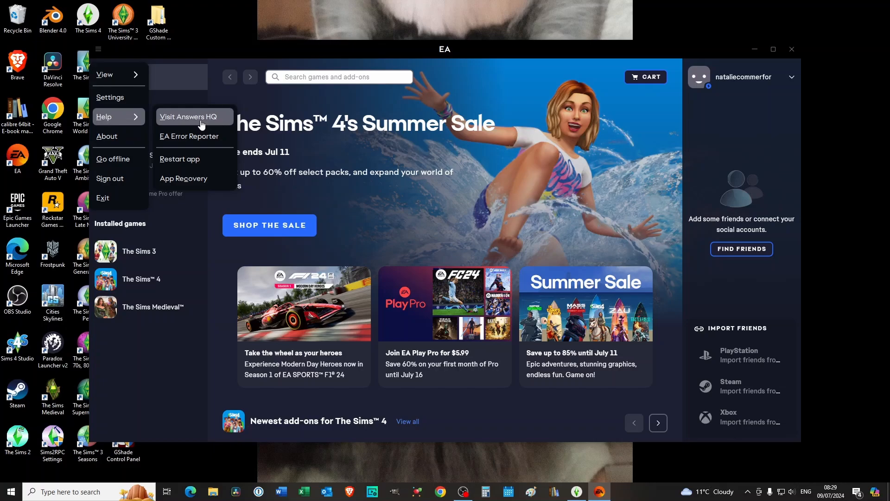
{"action": "mouse_move", "coordinate": [654, 34]}
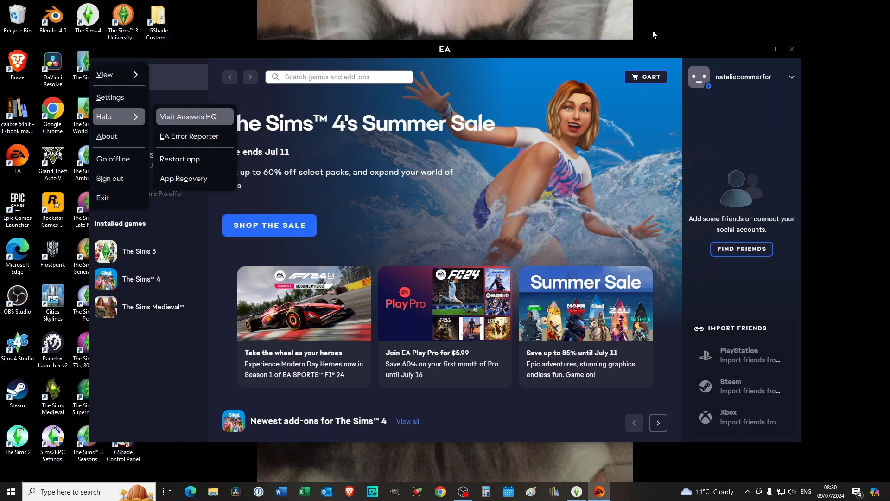
{"action": "mouse_move", "coordinate": [609, 21]}
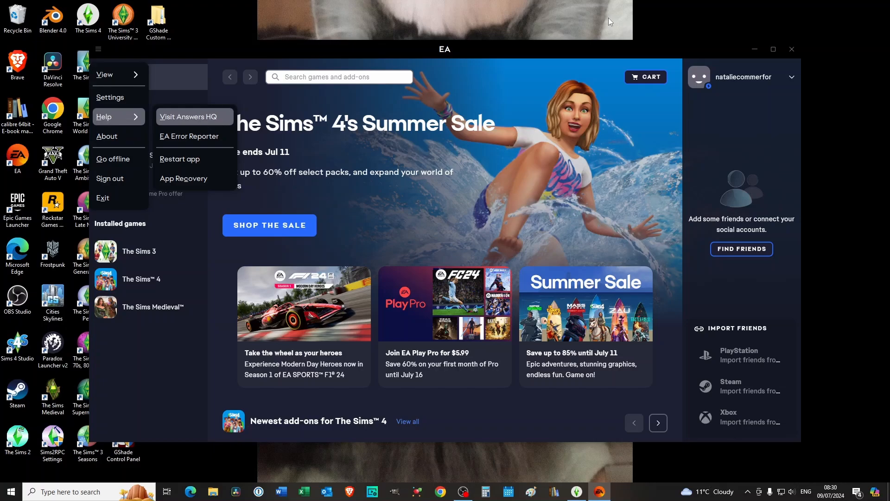
{"action": "mouse_move", "coordinate": [608, 22]}
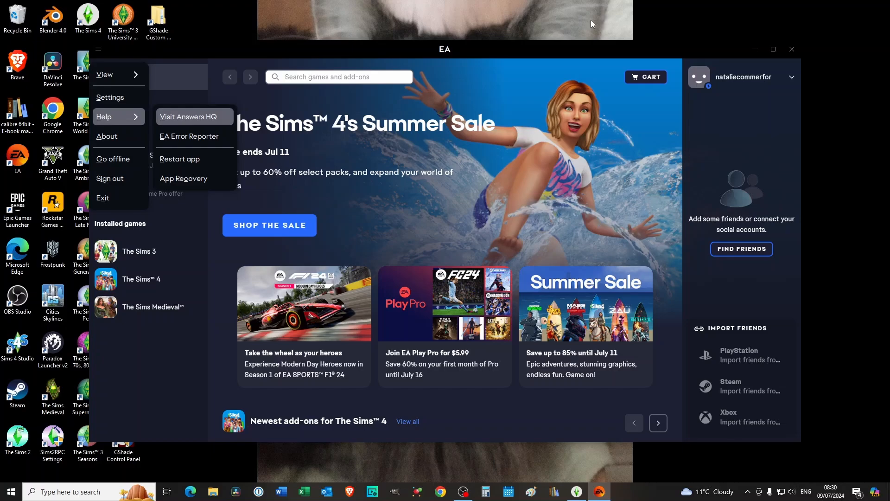
{"action": "mouse_move", "coordinate": [364, 17]}
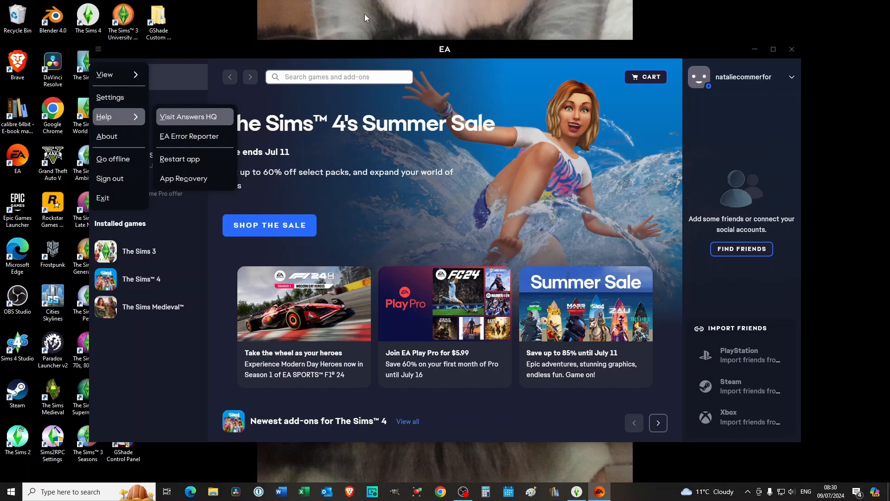